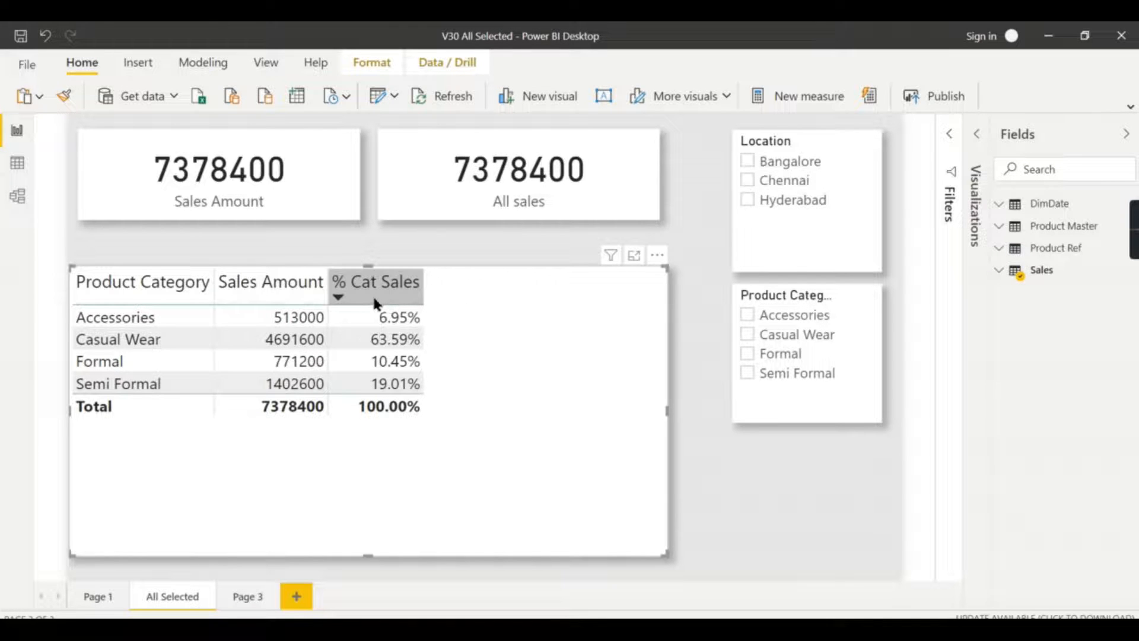
mouse_move(377, 299)
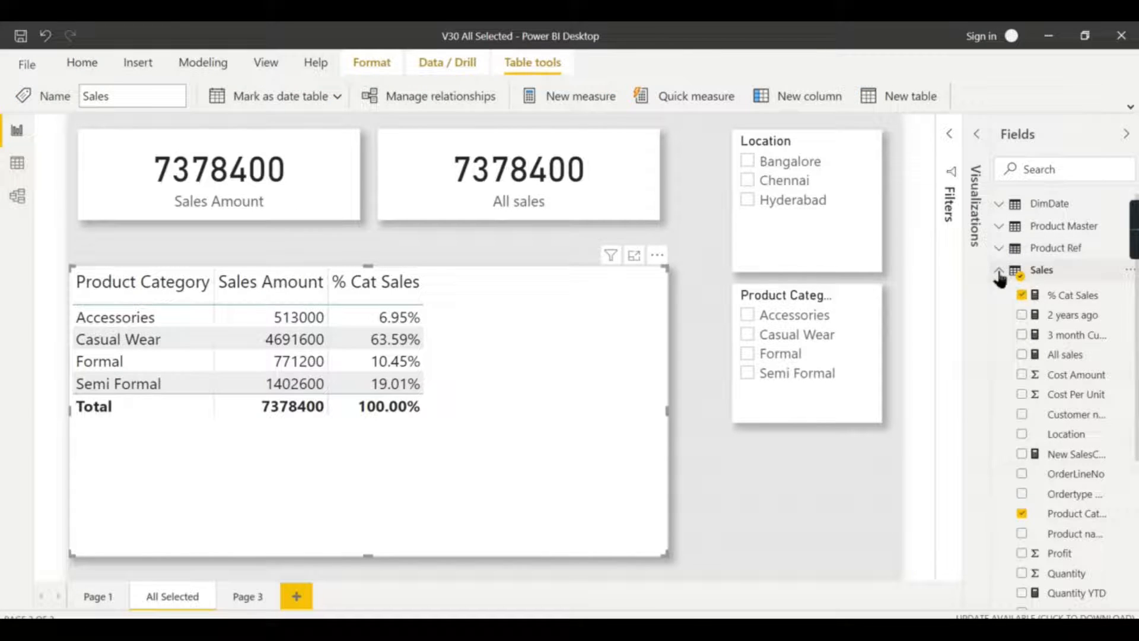
click(1072, 295)
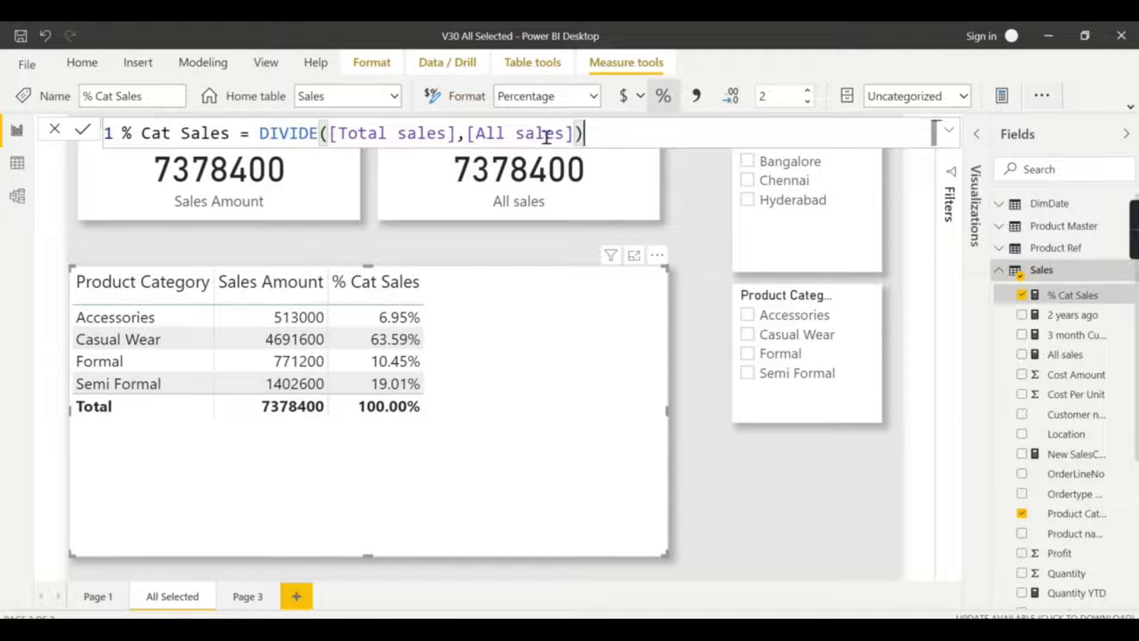
scroll(down, 3)
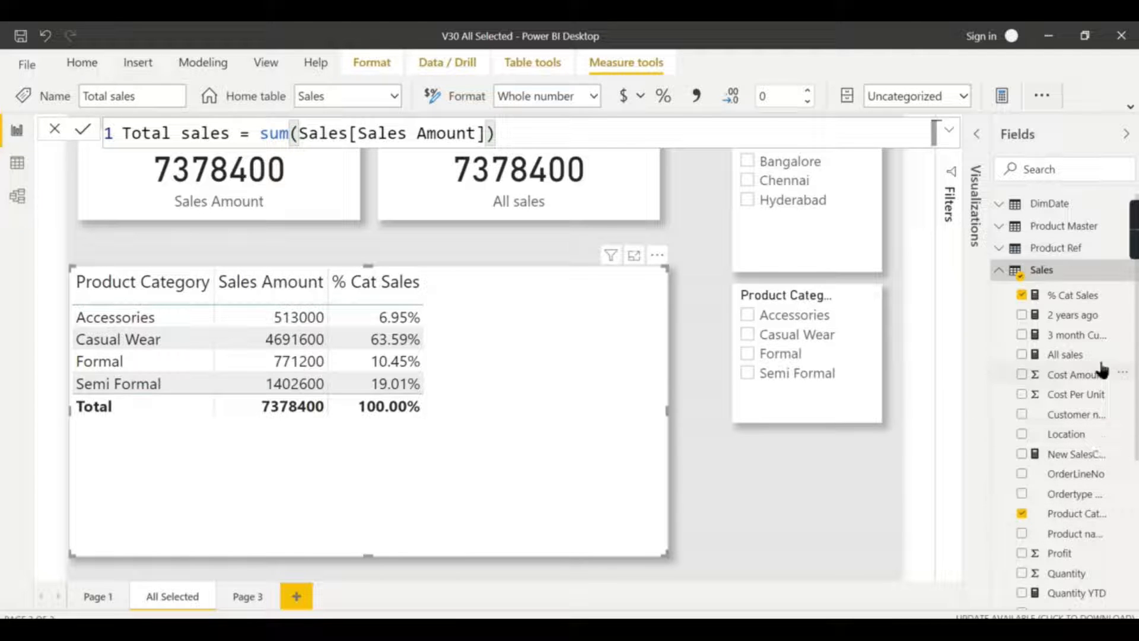
click(1064, 355)
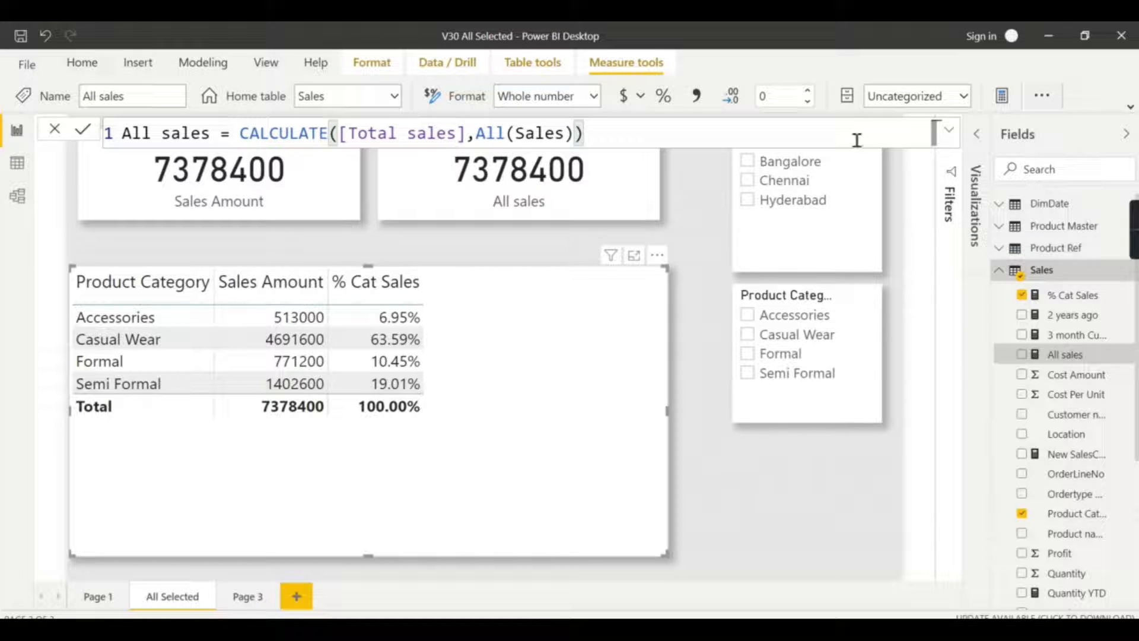
mouse_move(794, 258)
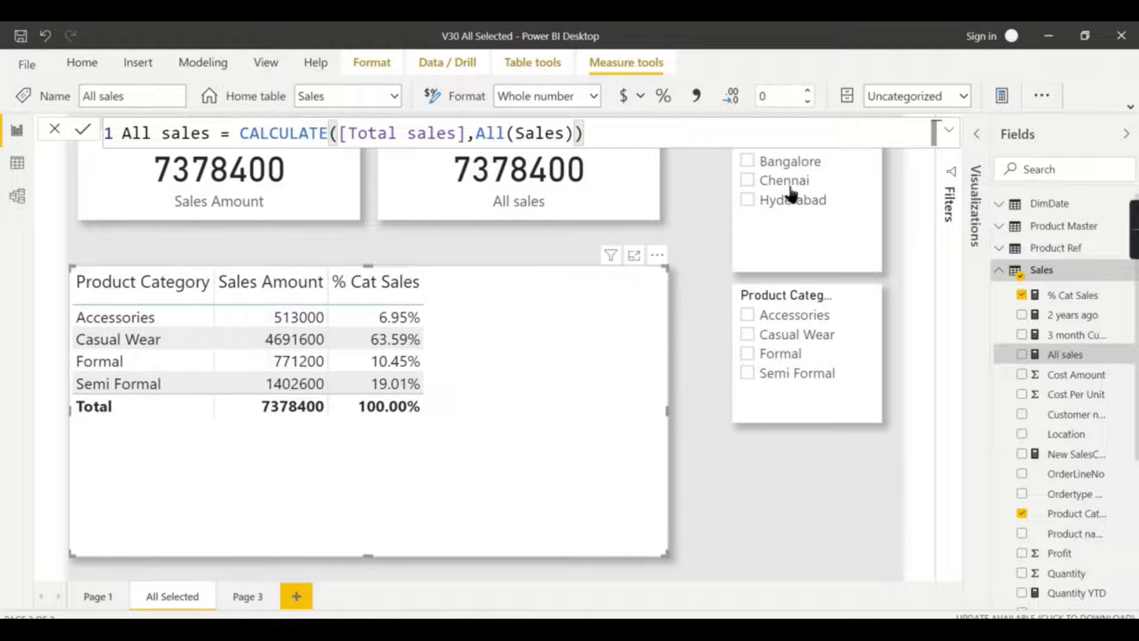
mouse_move(264, 322)
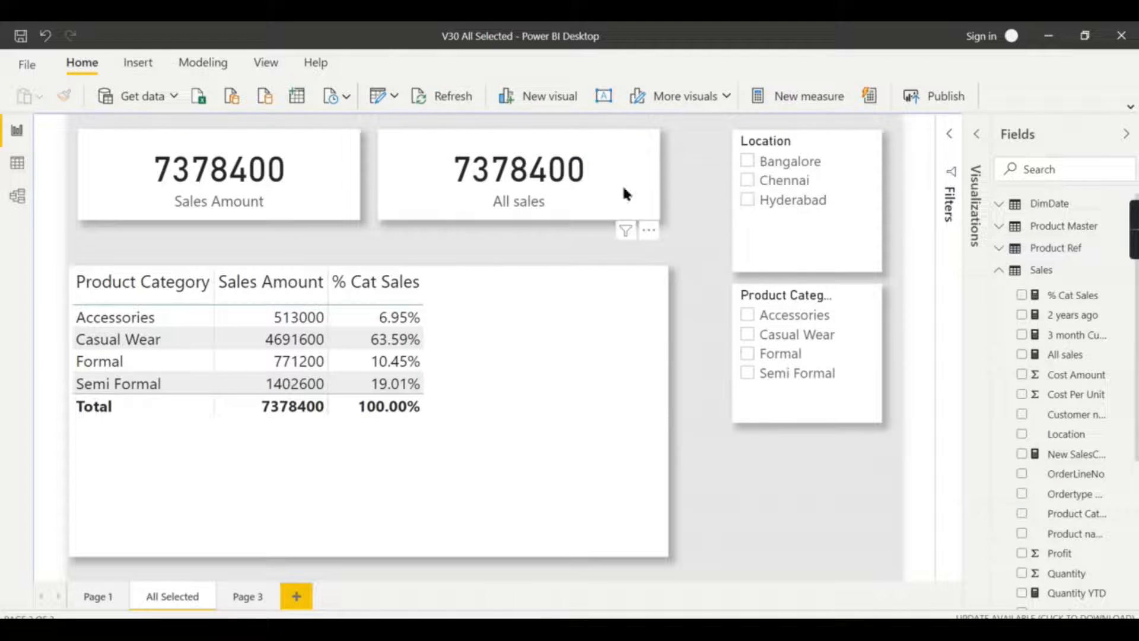
click(746, 161)
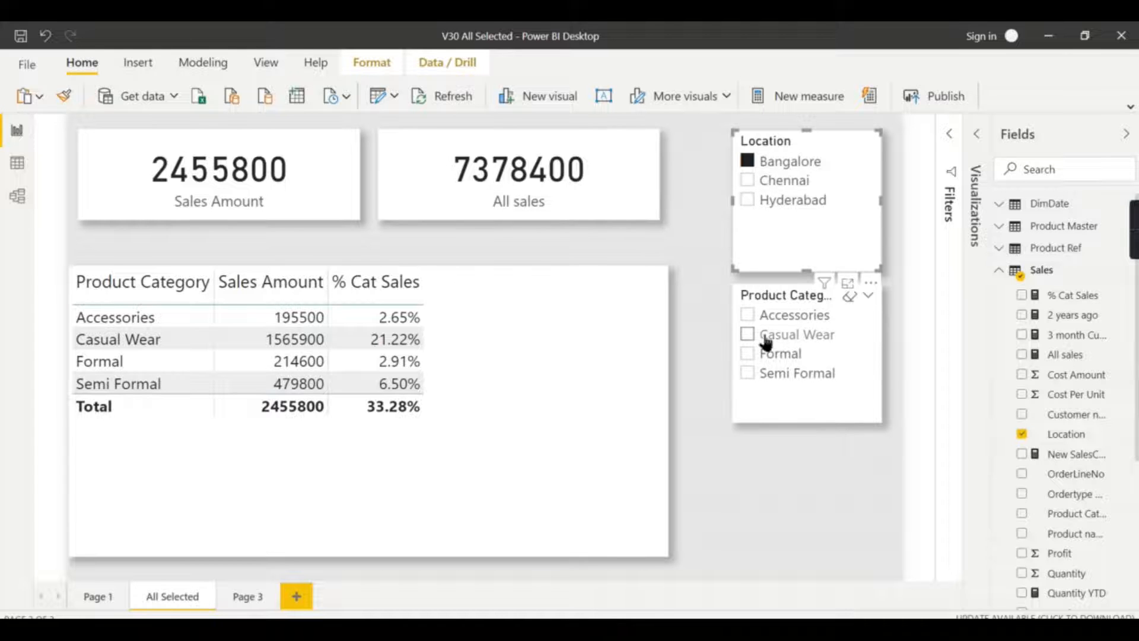
click(748, 335)
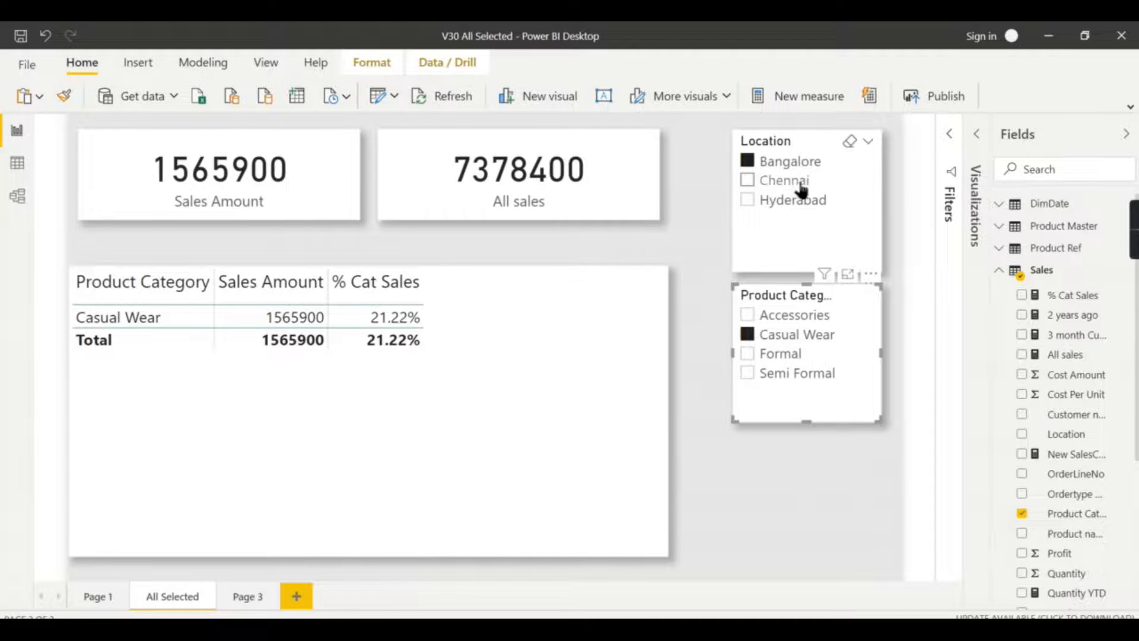
mouse_move(518, 202)
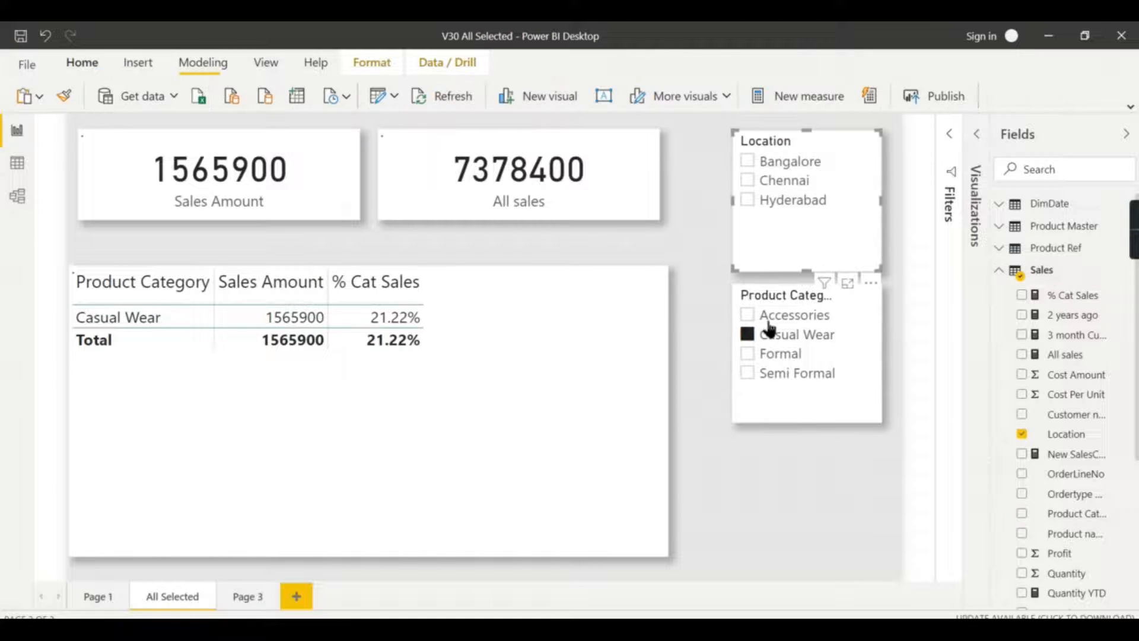
click(747, 335)
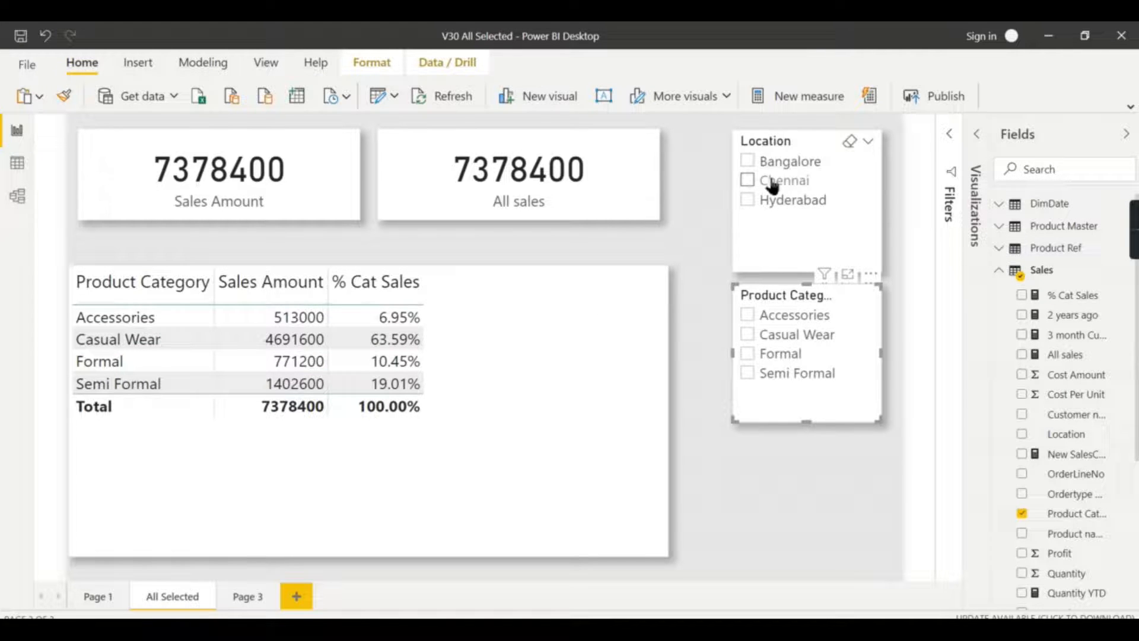
Step: Filter the report to Chennai in the Location slicer
click(747, 180)
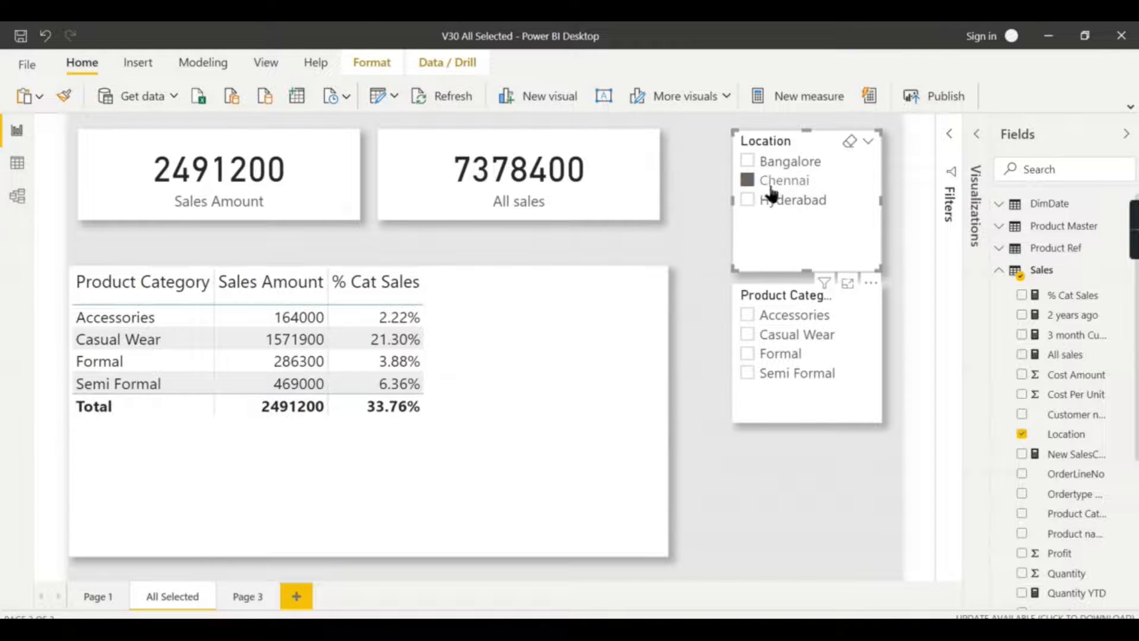
mouse_move(376, 282)
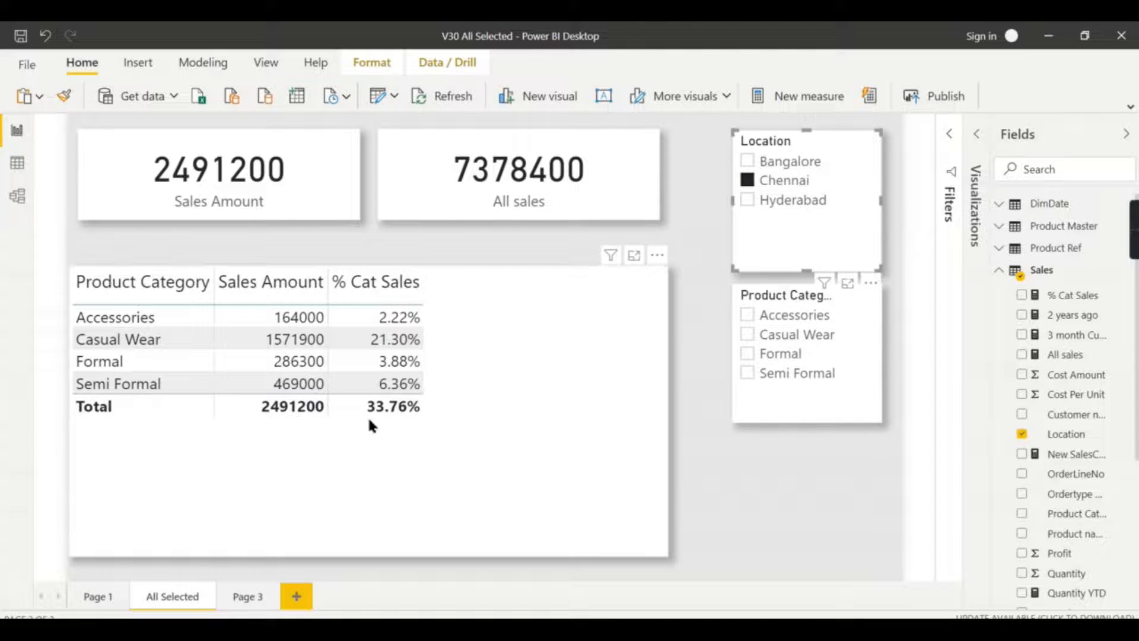
mouse_move(429, 422)
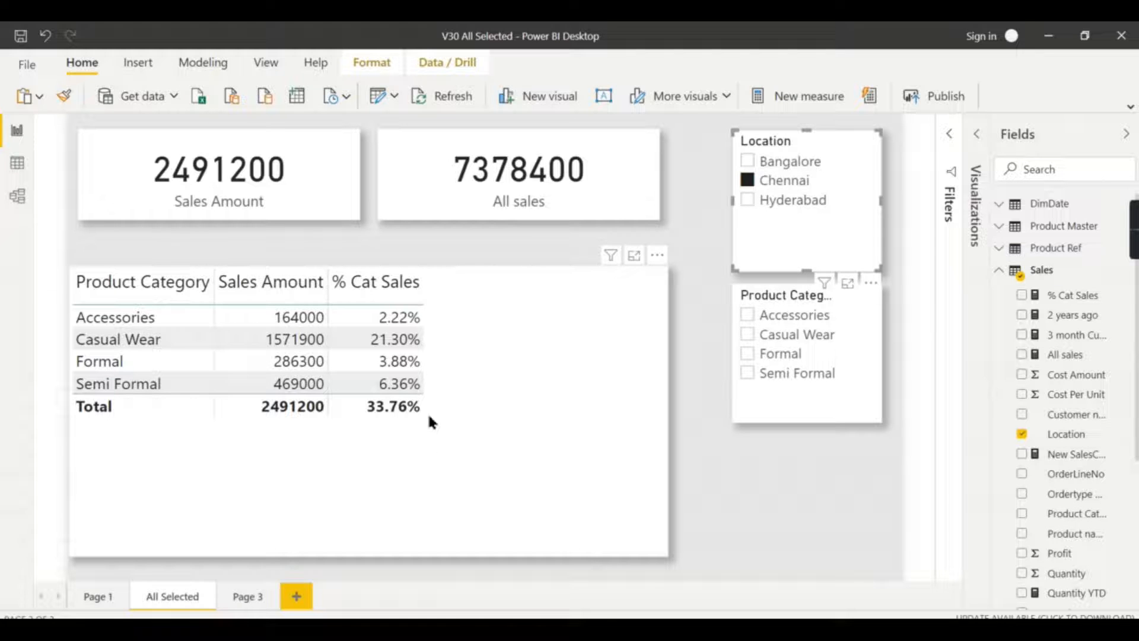
mouse_move(498, 322)
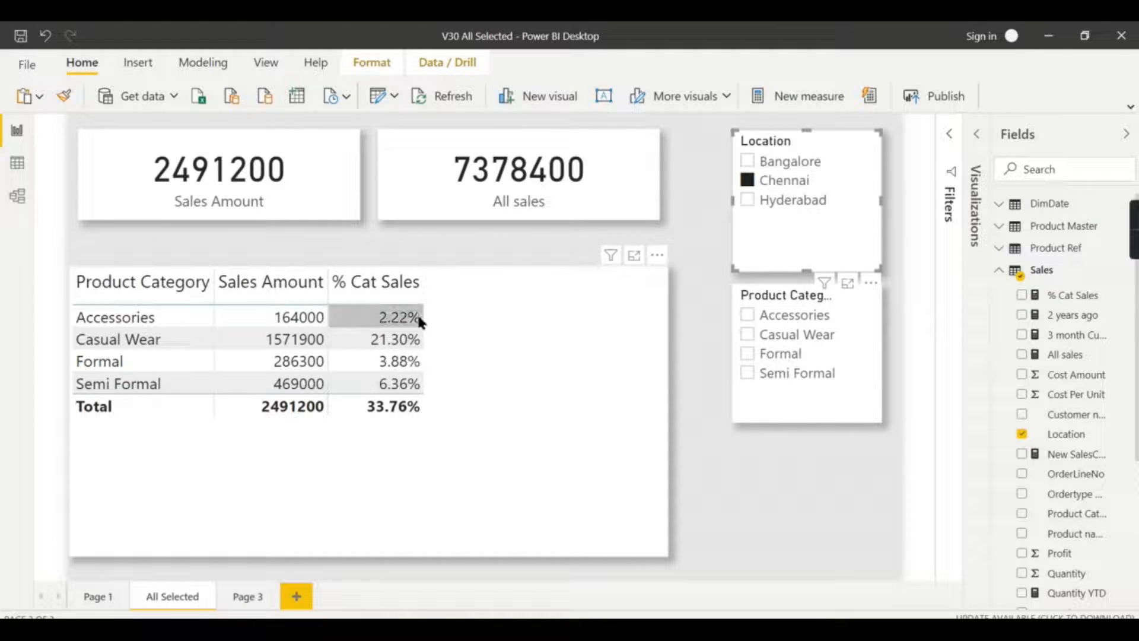
mouse_move(399, 361)
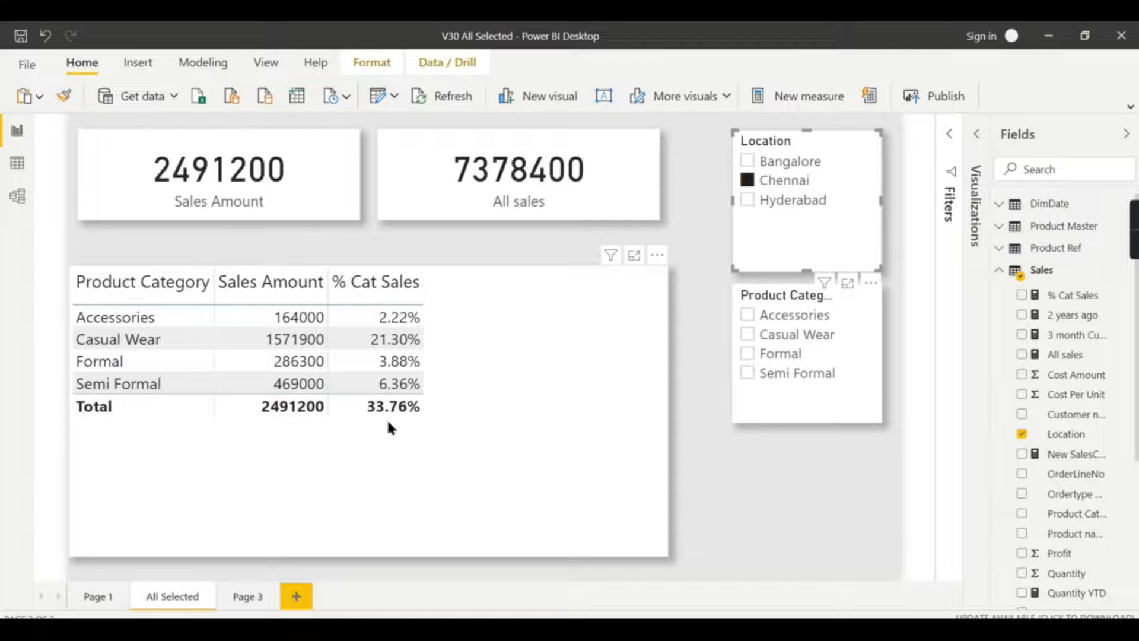
mouse_move(540, 508)
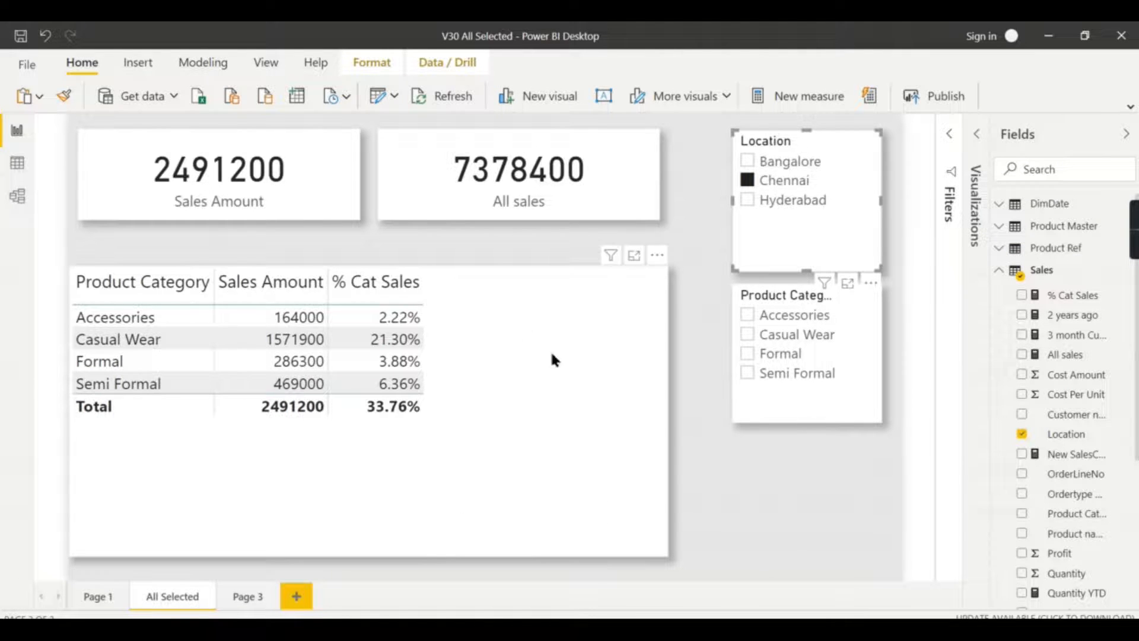
mouse_move(613, 412)
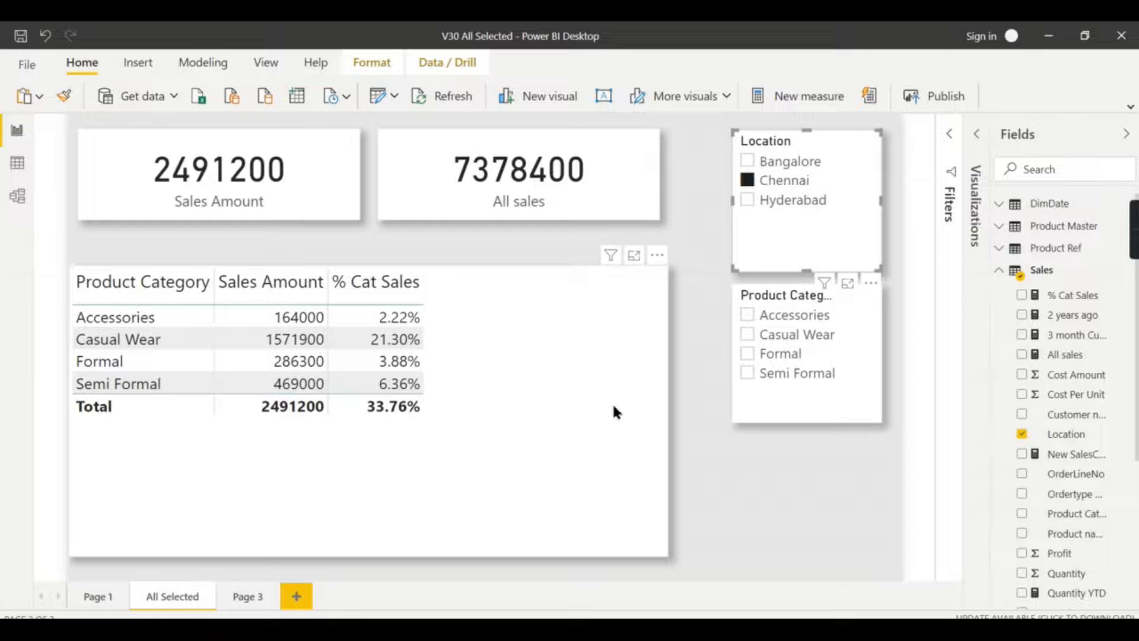
mouse_move(622, 383)
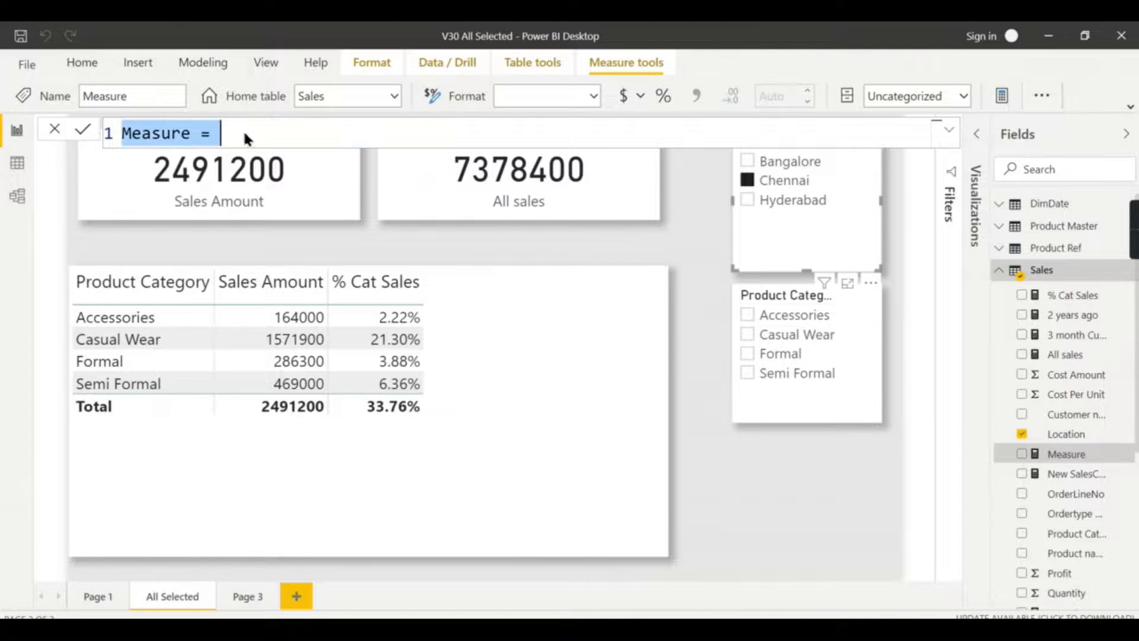
Step: Define All Sel sales = CALCULATE([Total sales], ALLSELECTED(Sales)) and select the % Cat Sales measure
text(All sales = CALCULATE([Total sales],All(Sales)))
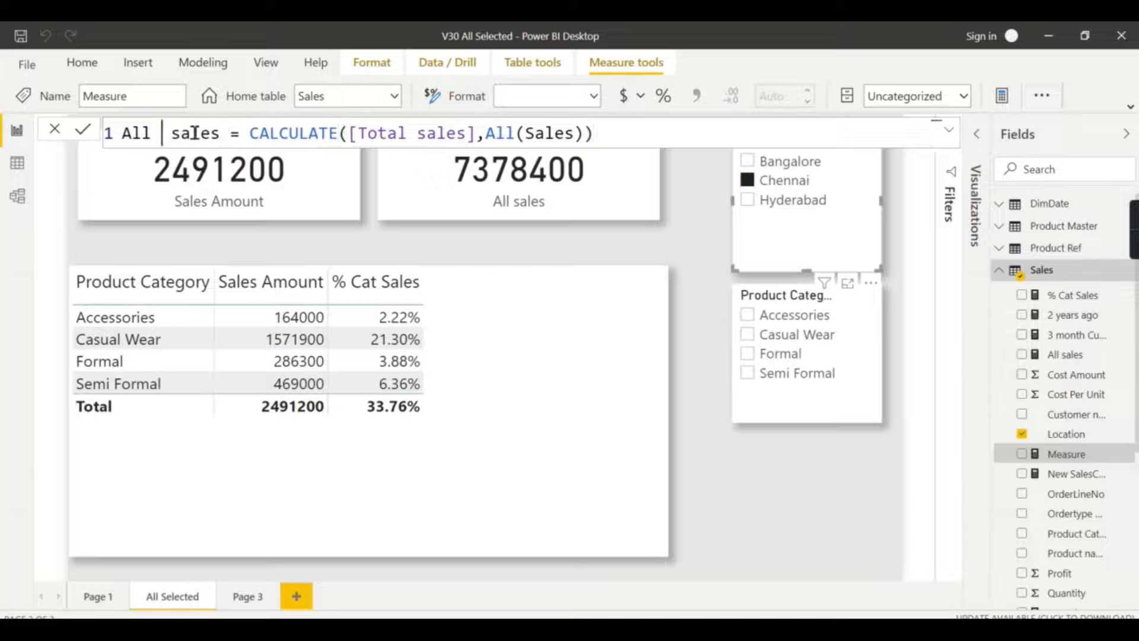
text(Sle)
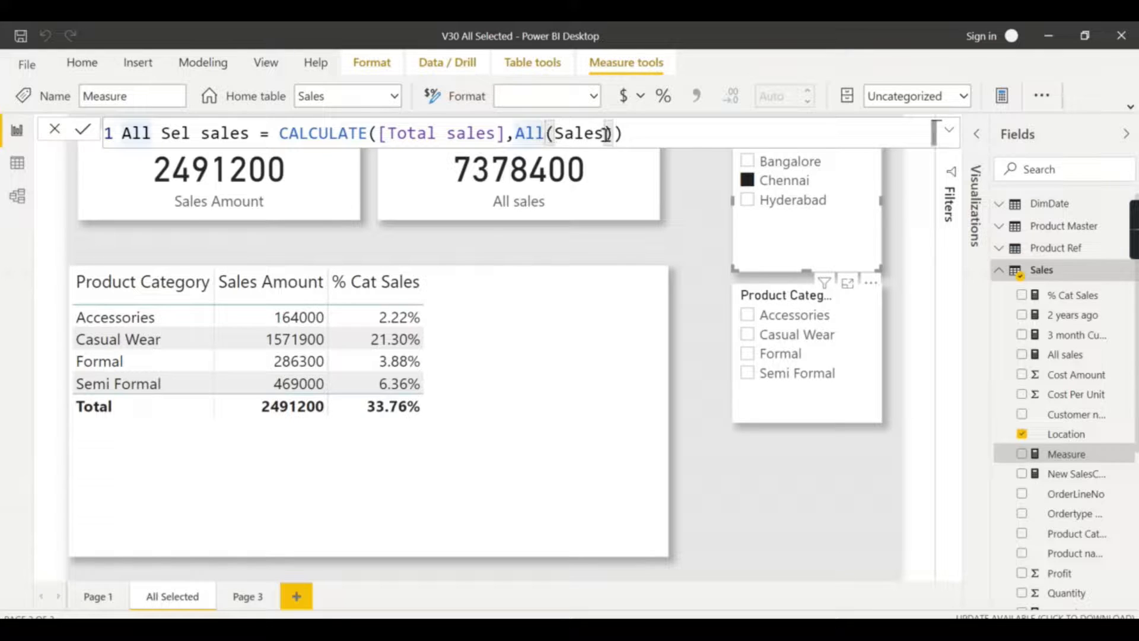
text(Sel)
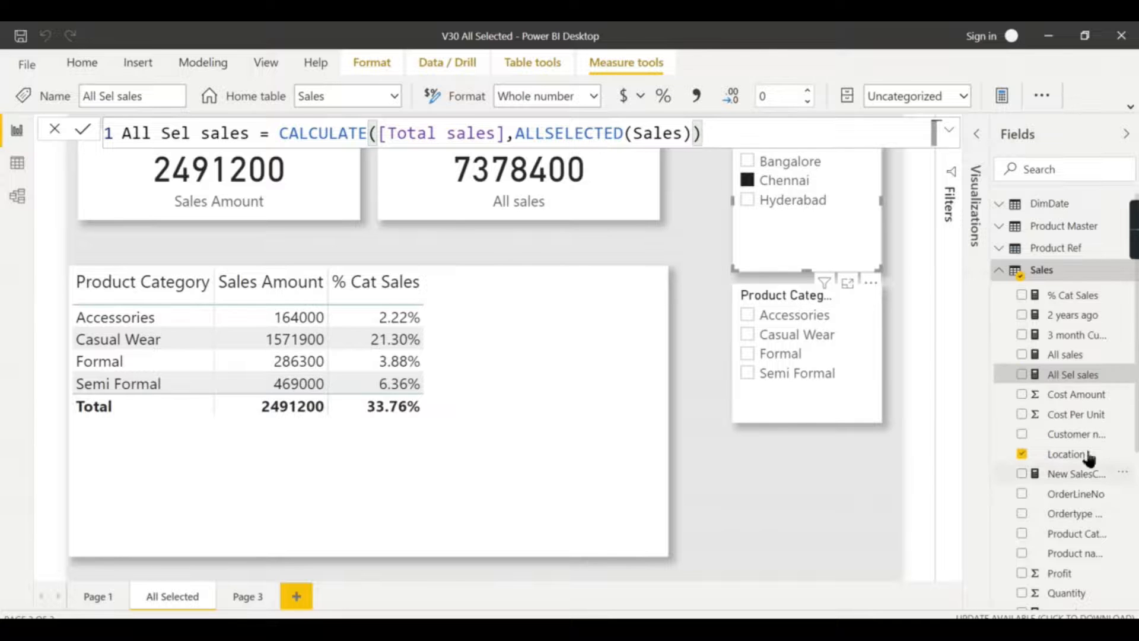
scroll(down, 3)
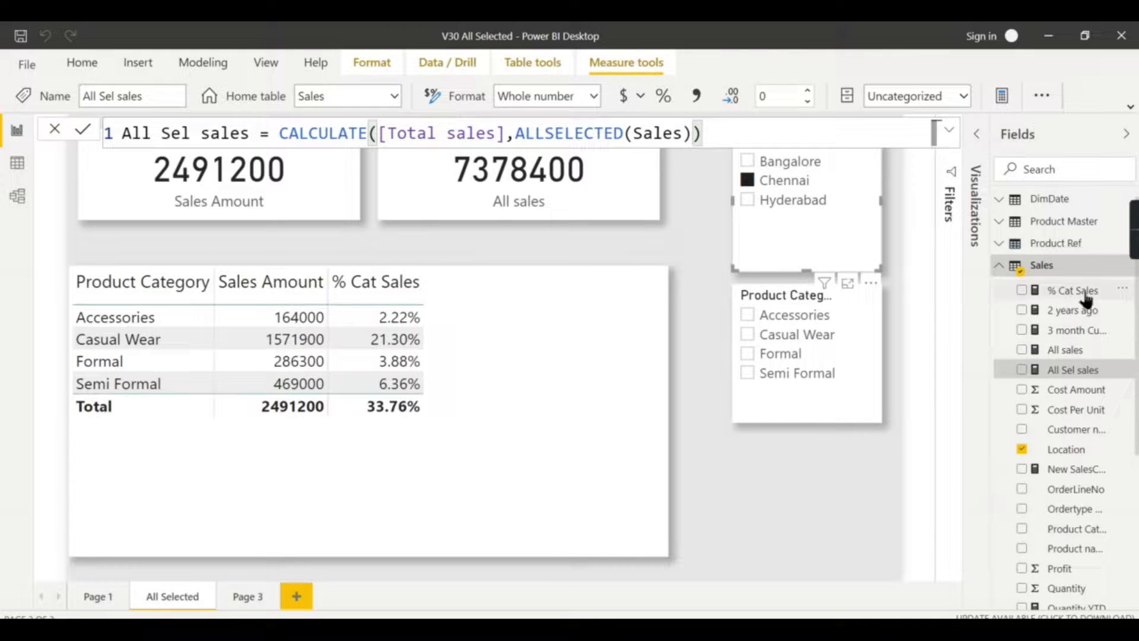
click(1071, 290)
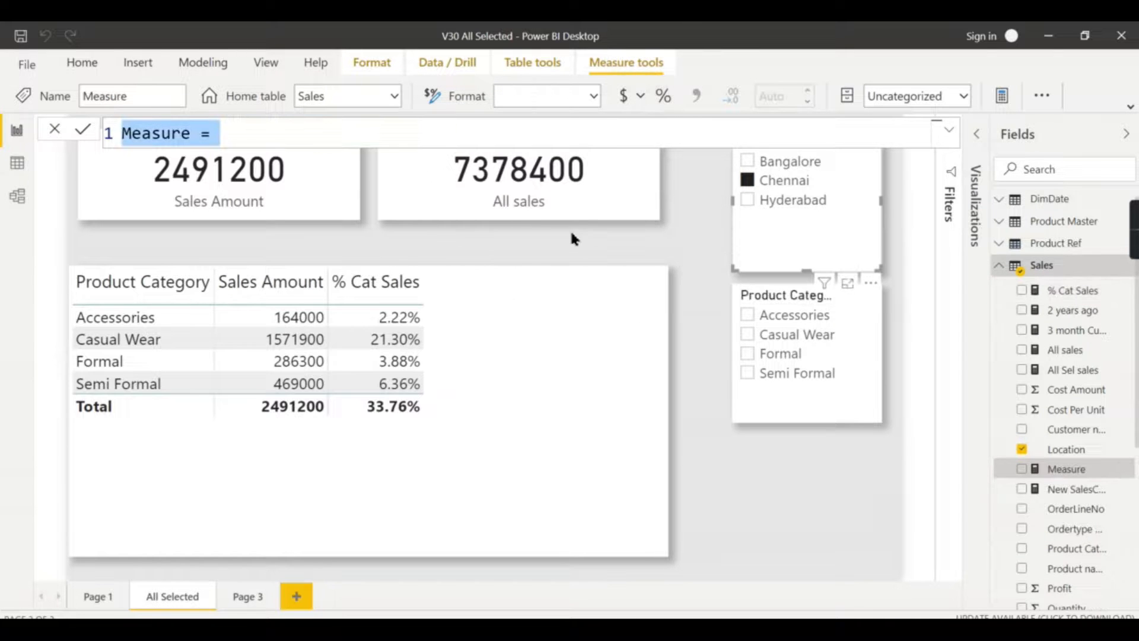
Step: Define % Cat AllSel Sales = DIVIDE([Total sales],[All Sel sales]) and select the category table
text(% Cat Sales = DIVIDE([Total sales],[All sales]))
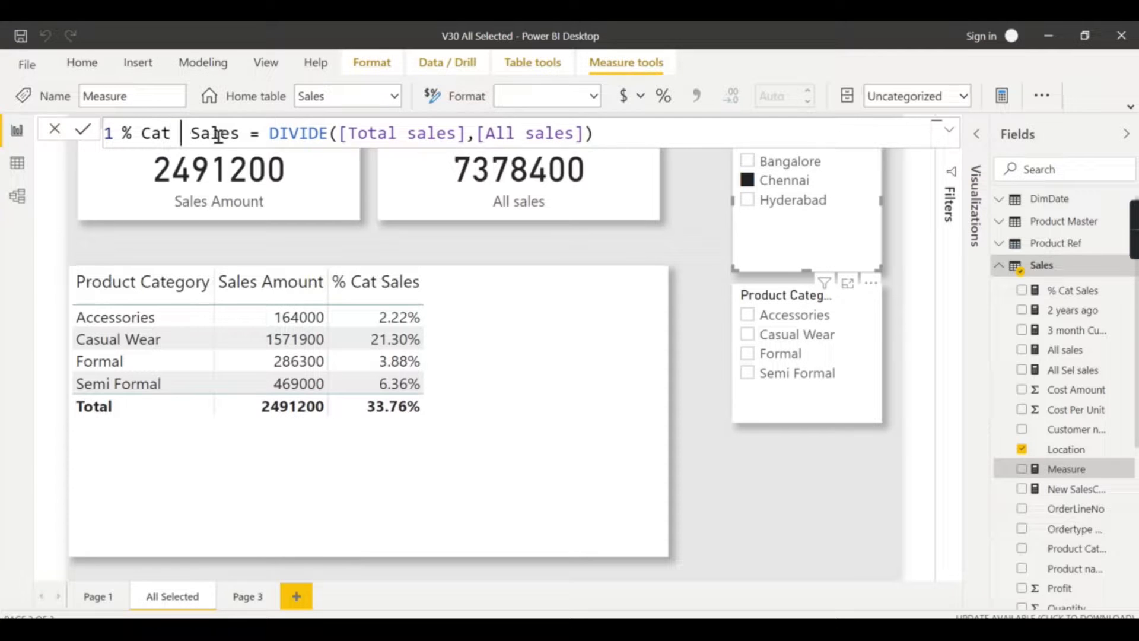
text(Alls)
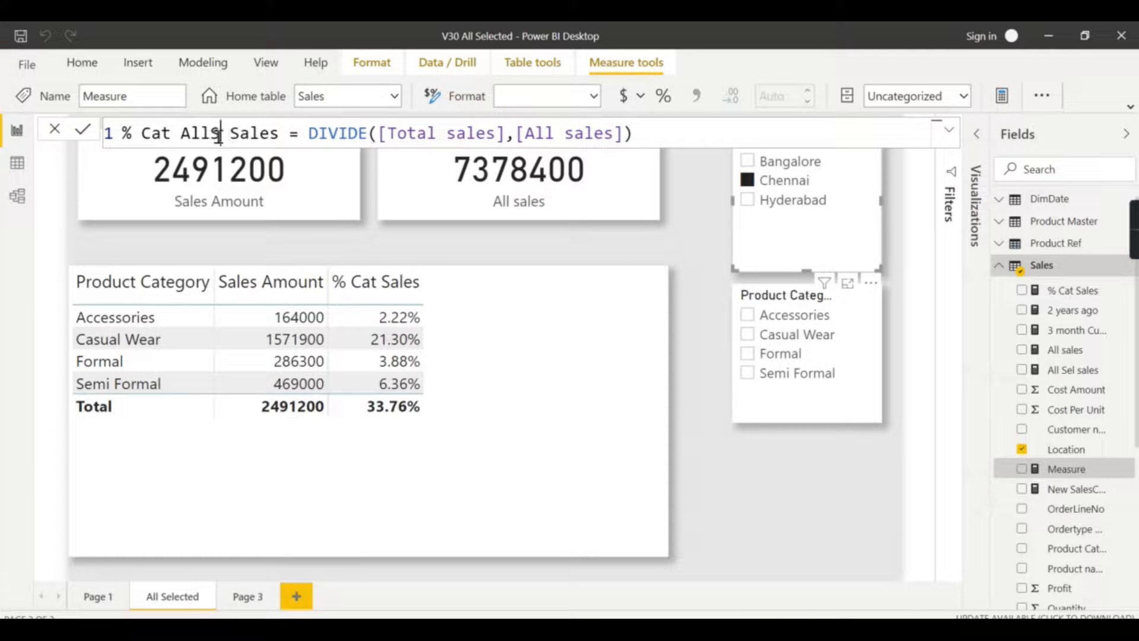
text(el)
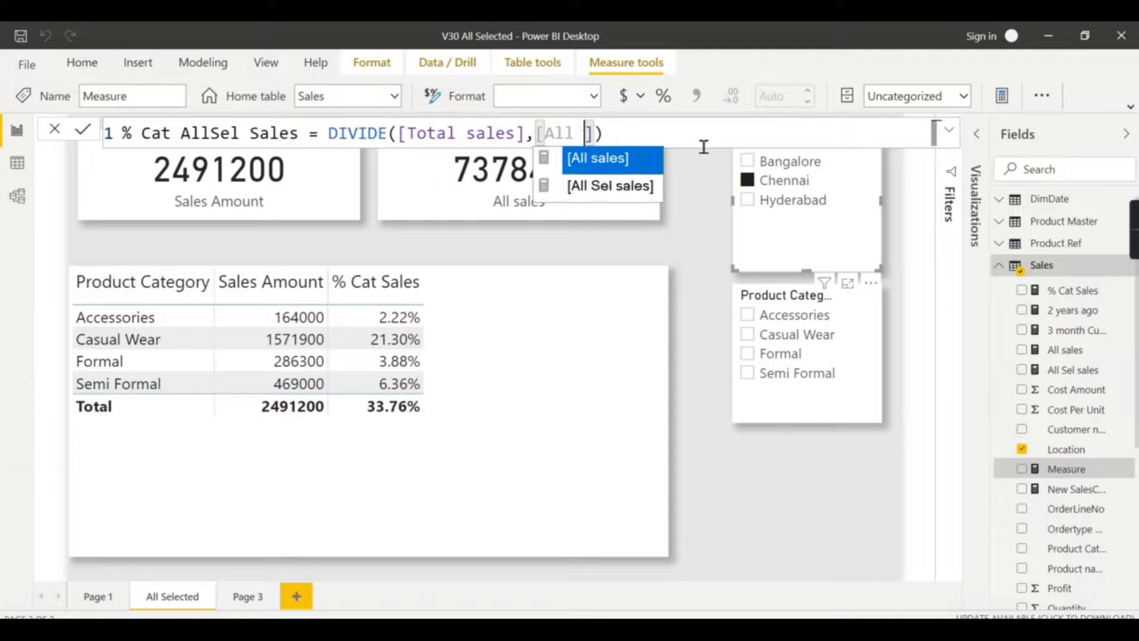
click(610, 185)
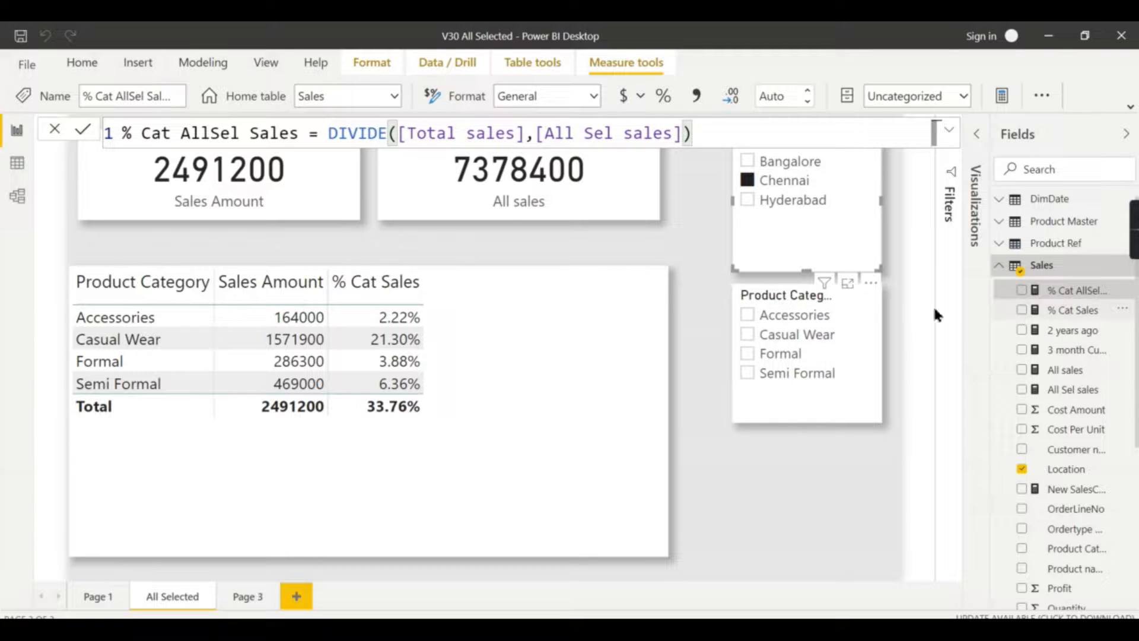
click(1023, 309)
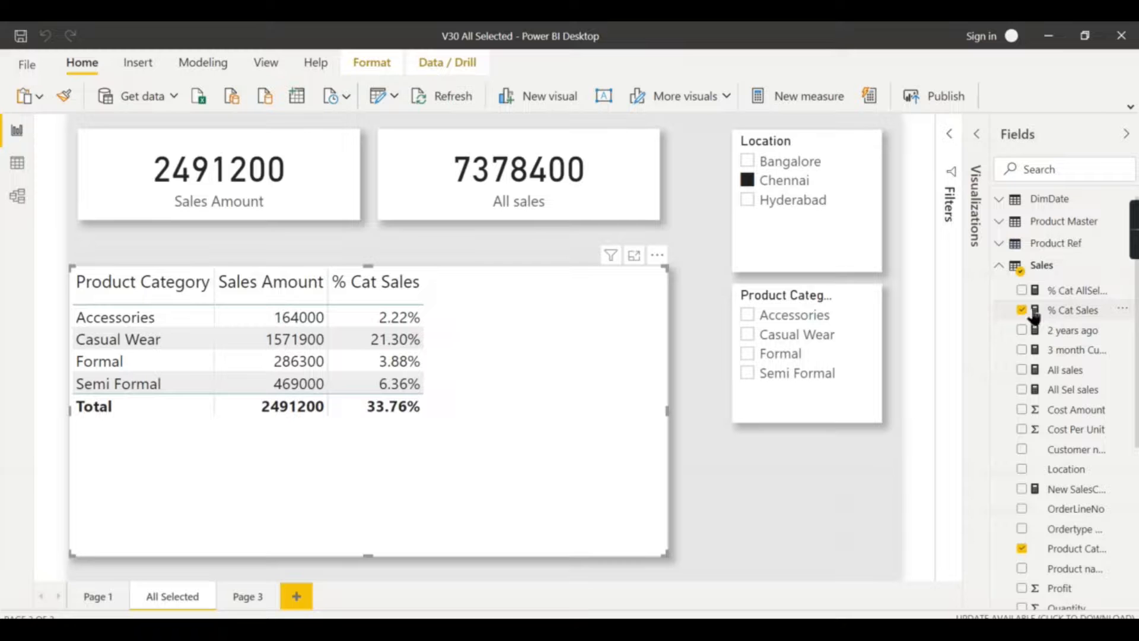
Step: Add % Cat AllSel Sales to the category table and select it for formatting
click(1023, 290)
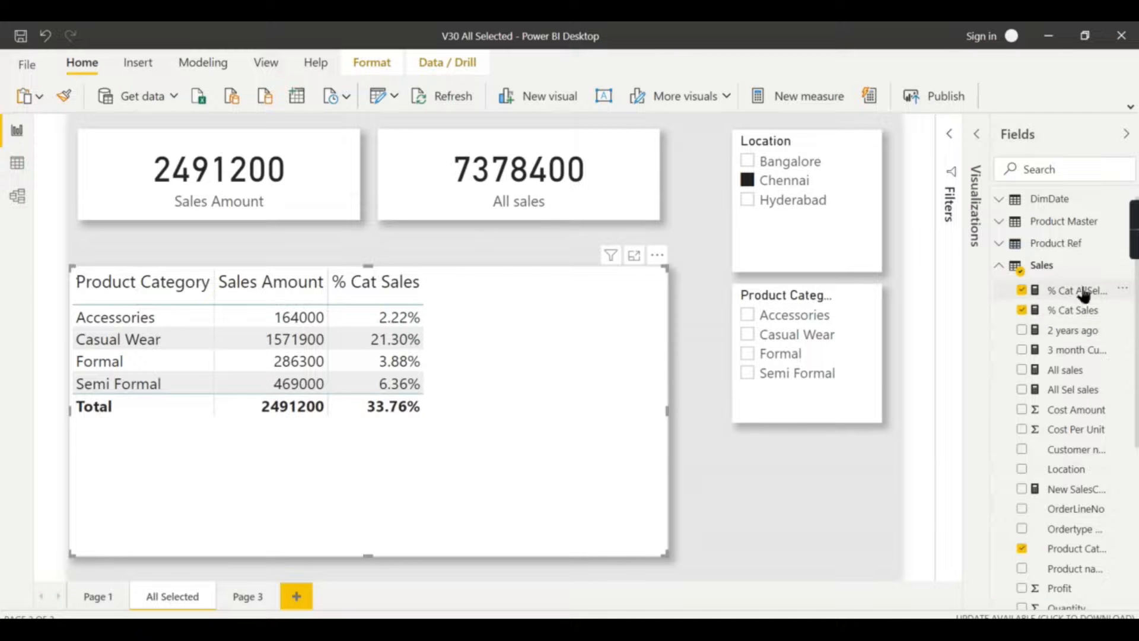
click(1022, 290)
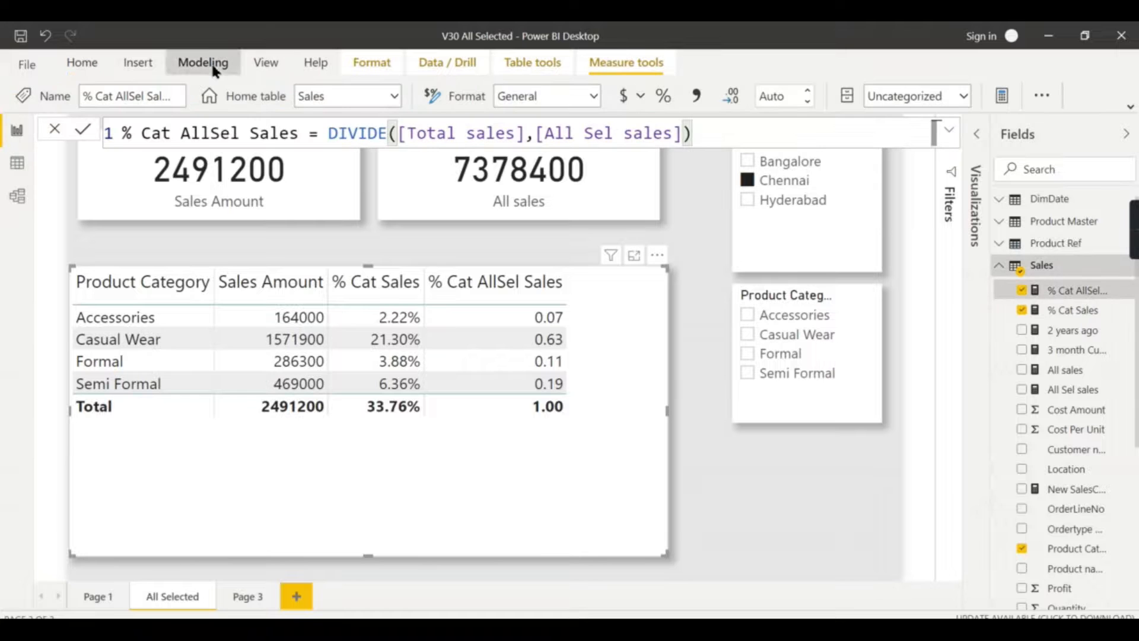
click(82, 63)
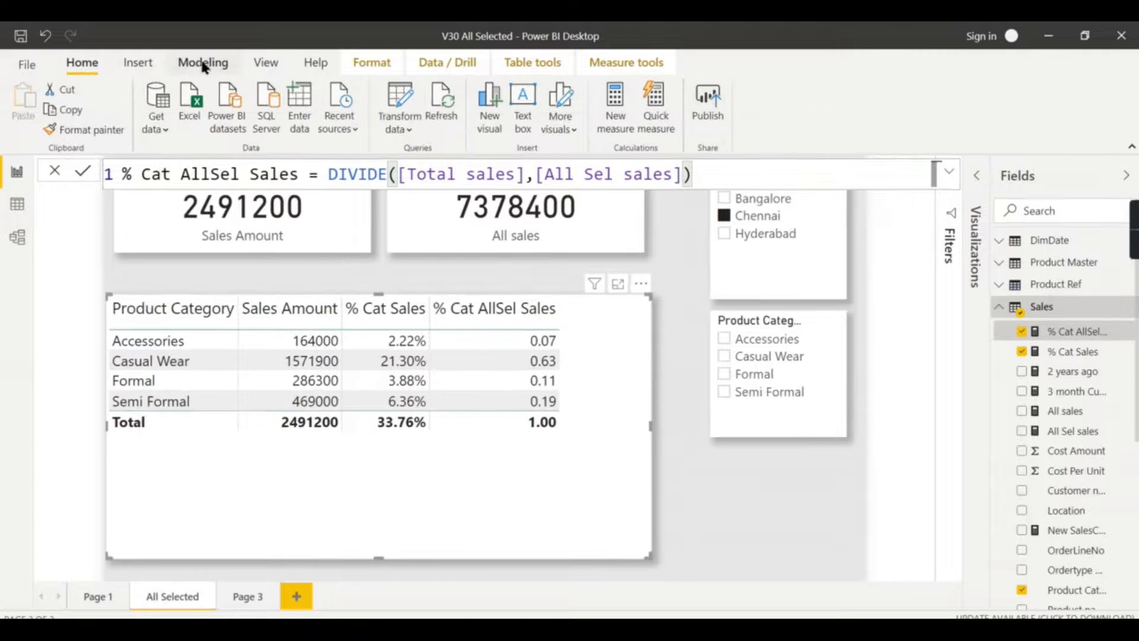
click(202, 62)
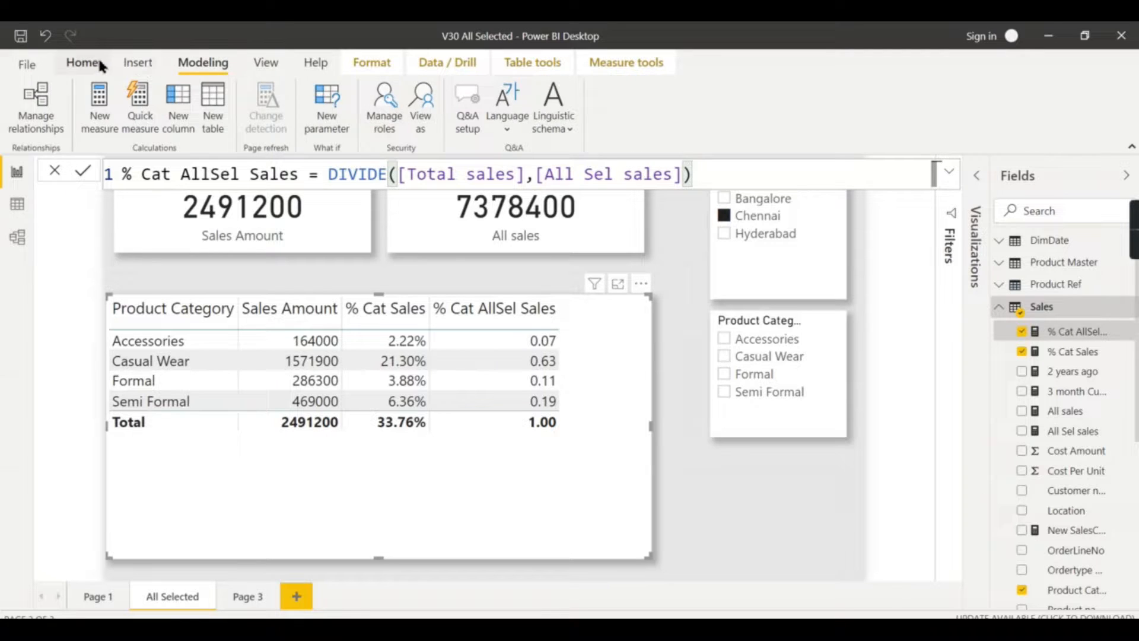
Step: Format % Cat AllSel Sales as a percentage via Measure tools
click(82, 63)
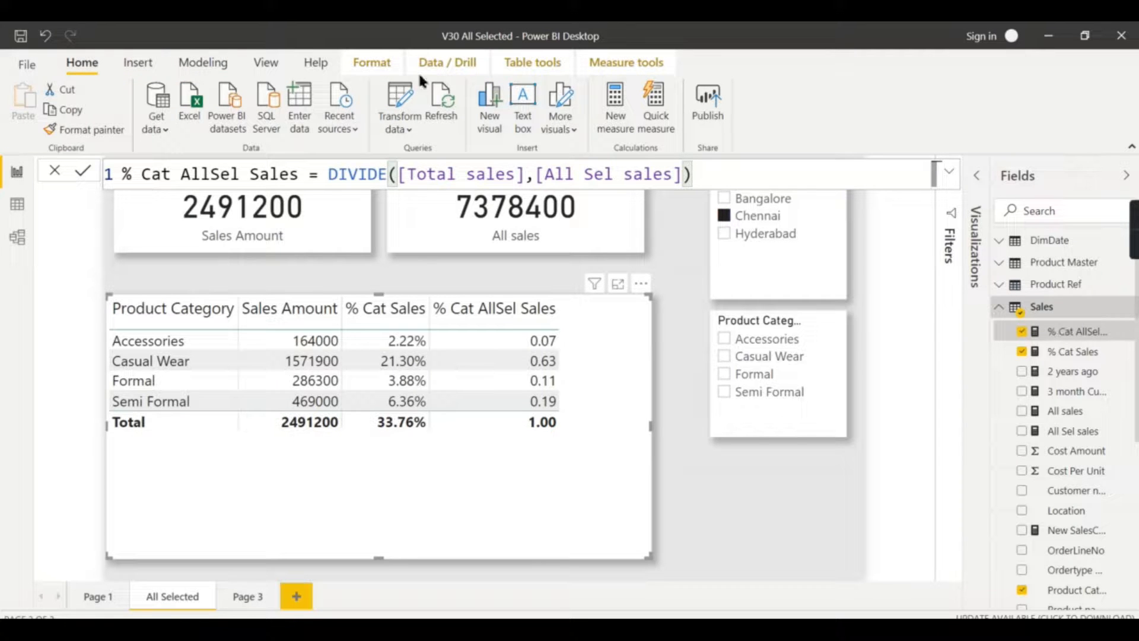
click(625, 63)
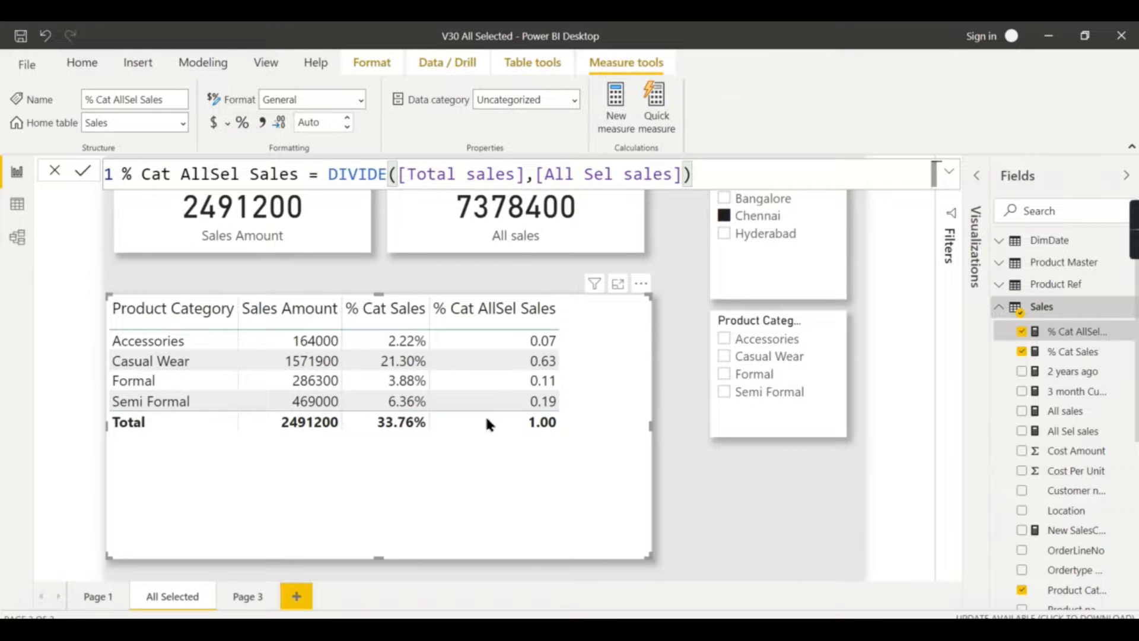
click(311, 100)
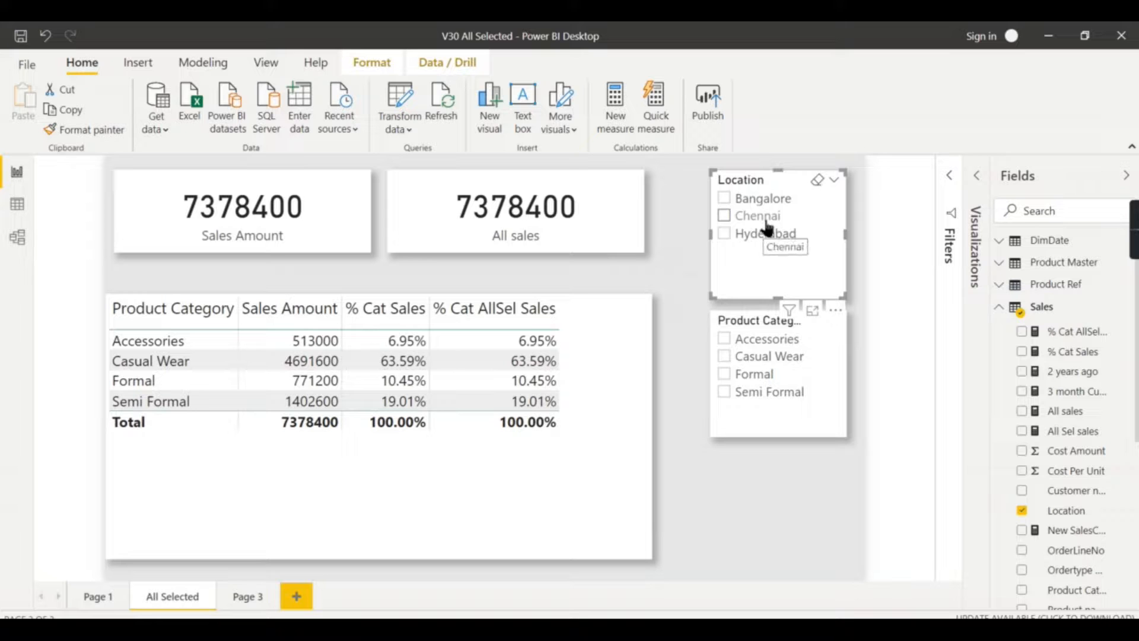
Step: Filter to Hyderabad and compare % Cat Sales 32.95% against % Cat AllSel Sales 100%
click(724, 234)
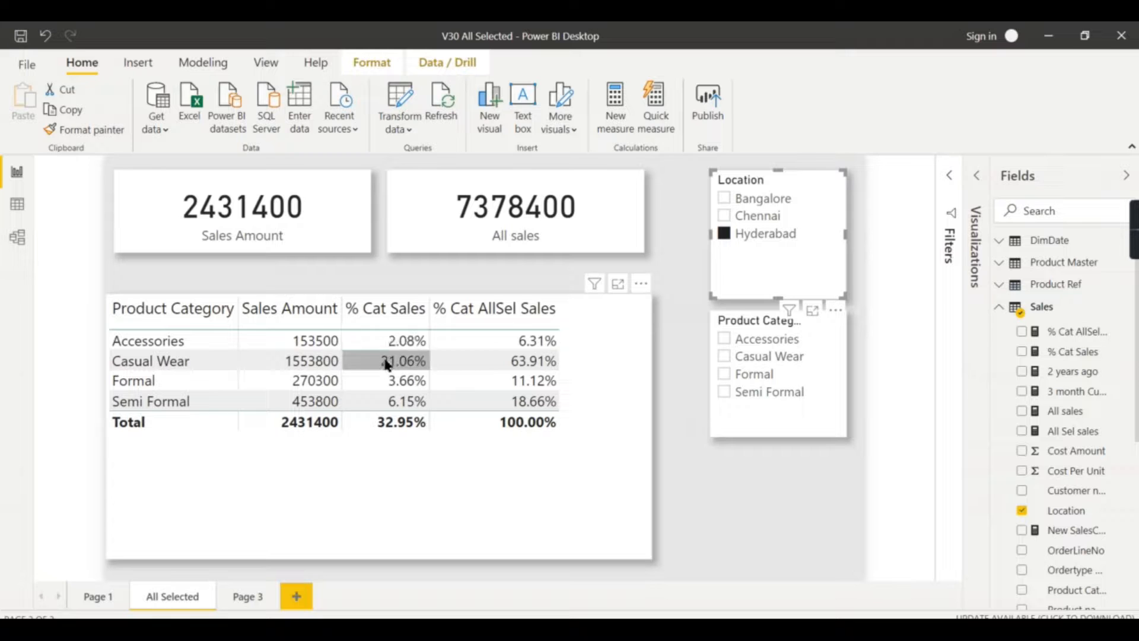
mouse_move(494, 308)
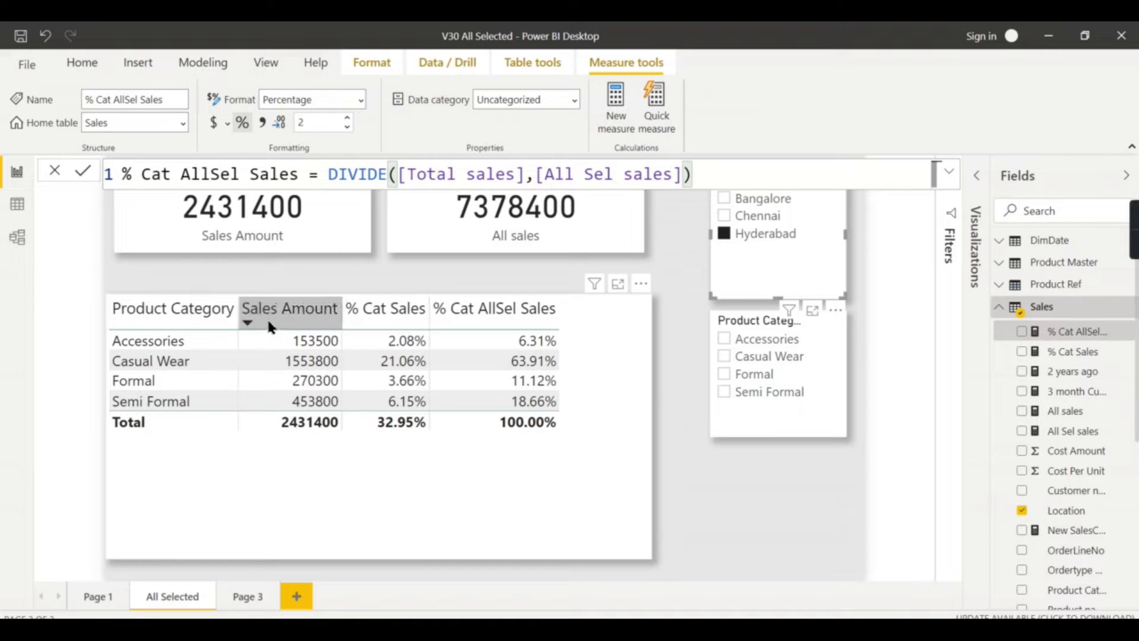
click(290, 340)
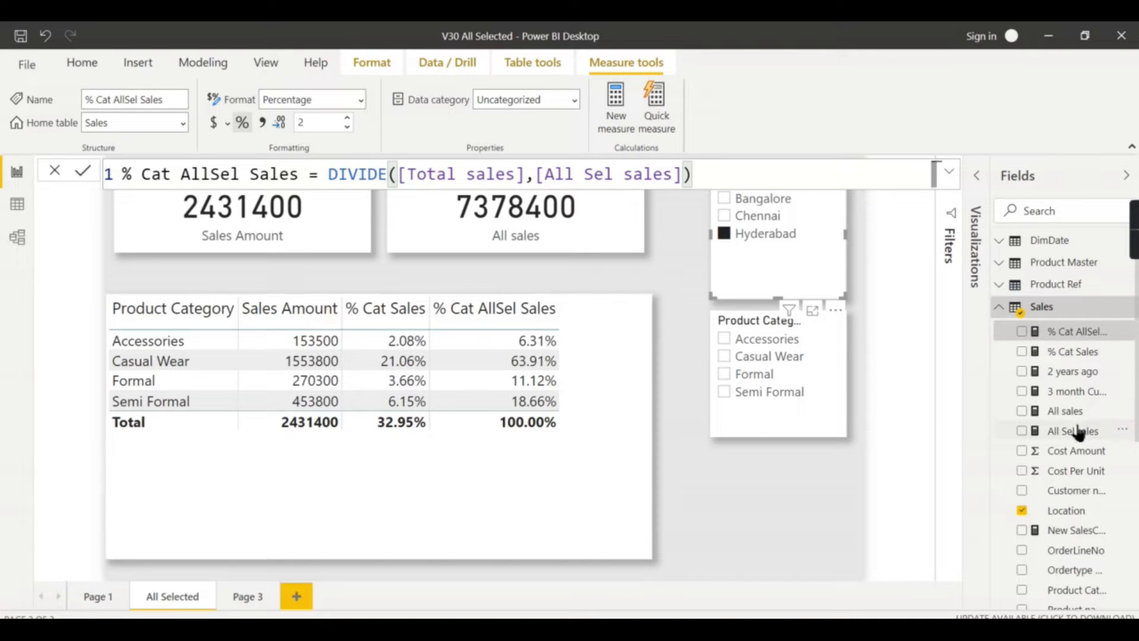
Step: Review the ALLSELECTED(Sales) formula in All Sel sales, then filter to Chennai and Casual Wear
click(1071, 429)
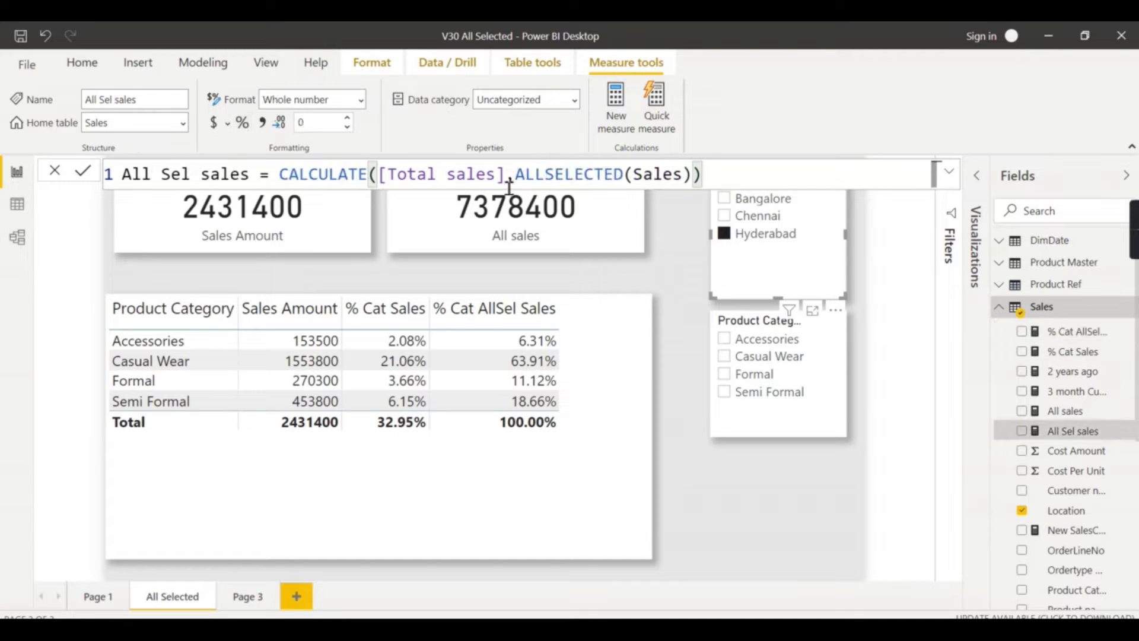
click(687, 174)
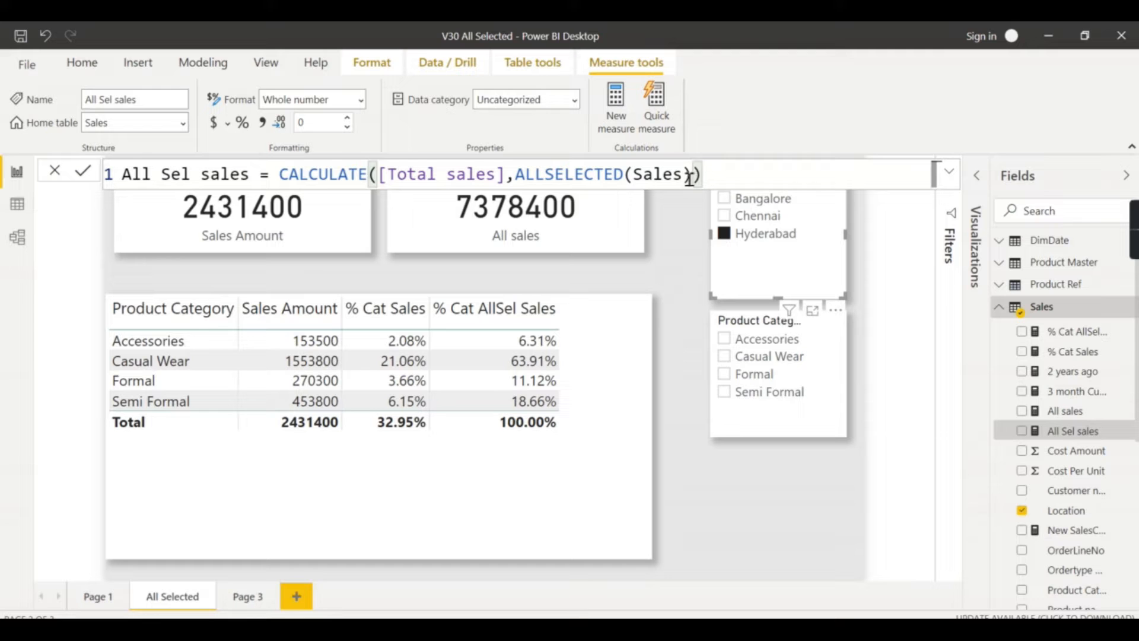
double_click(659, 174)
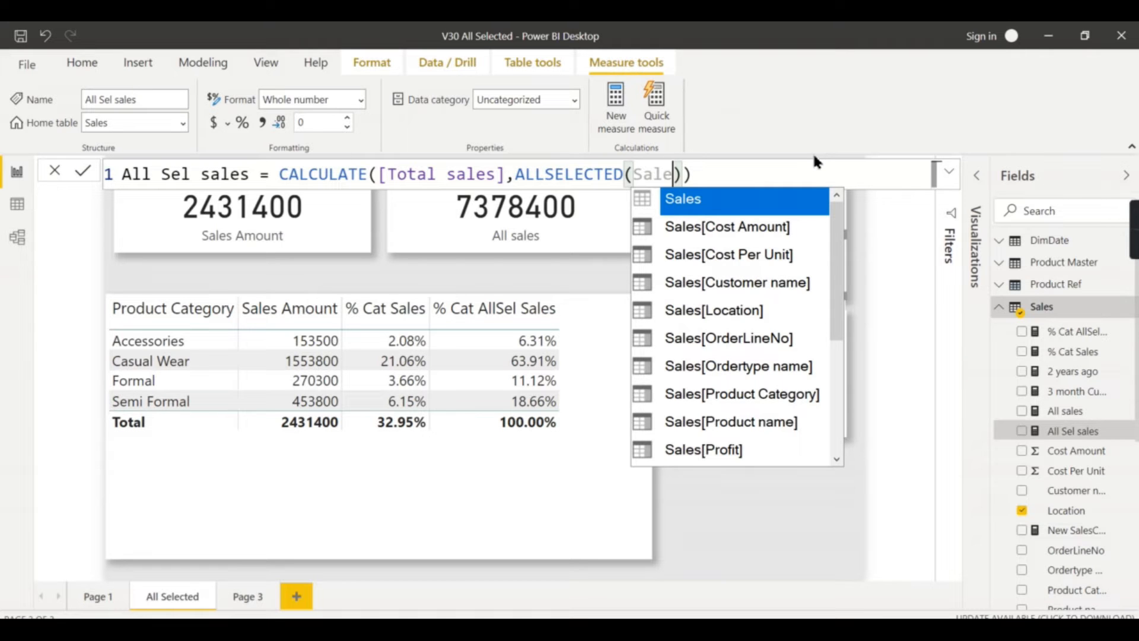
text(s)
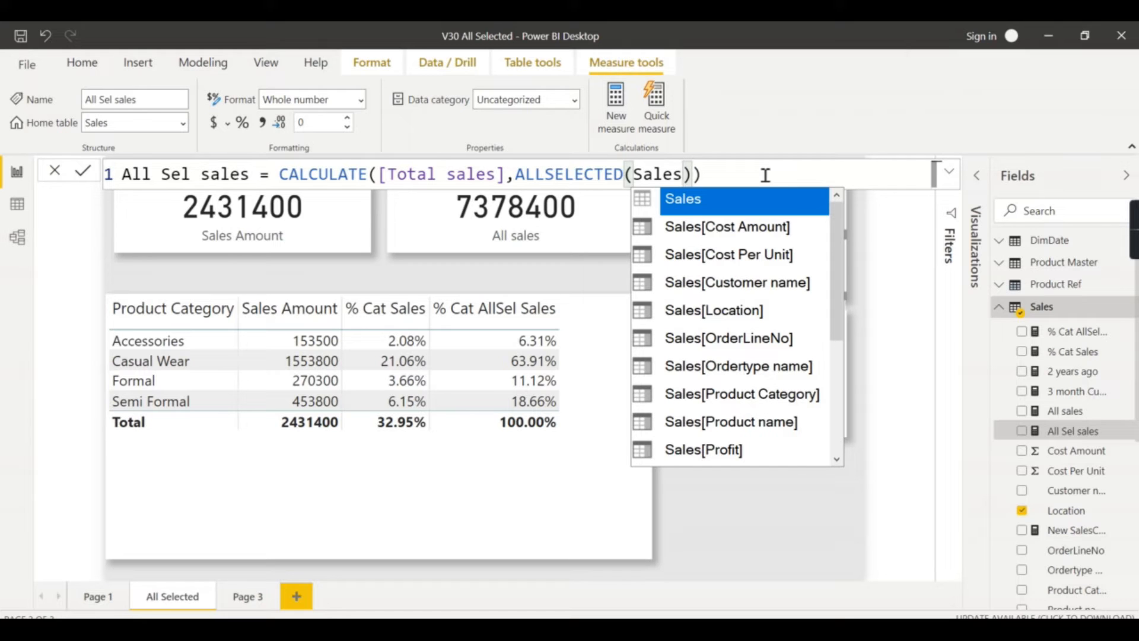
mouse_move(305, 478)
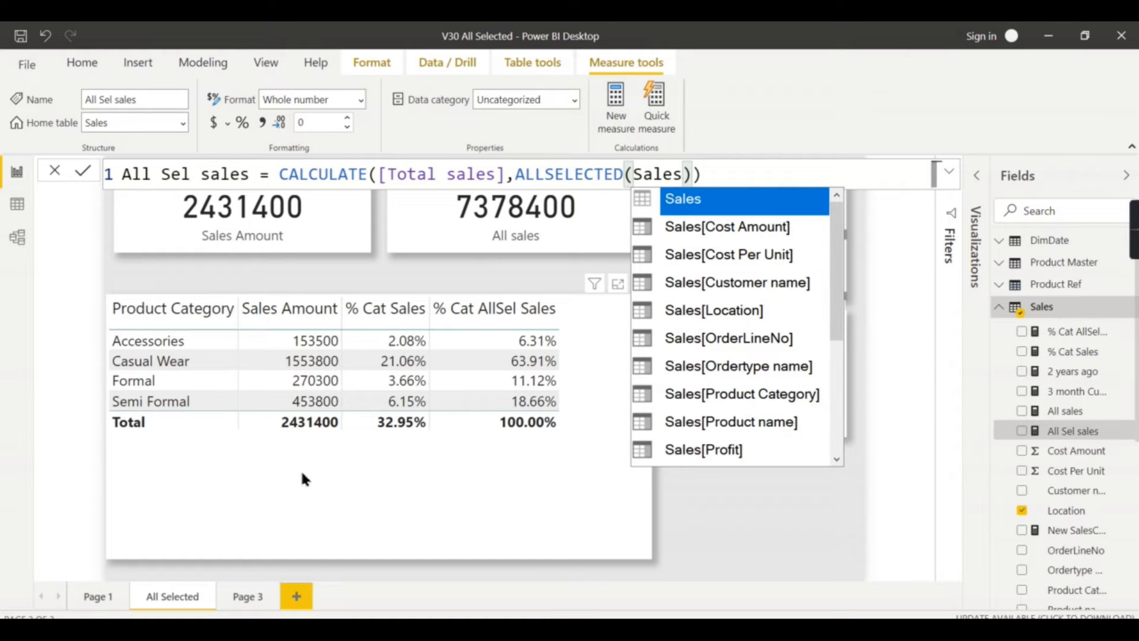
mouse_move(775, 530)
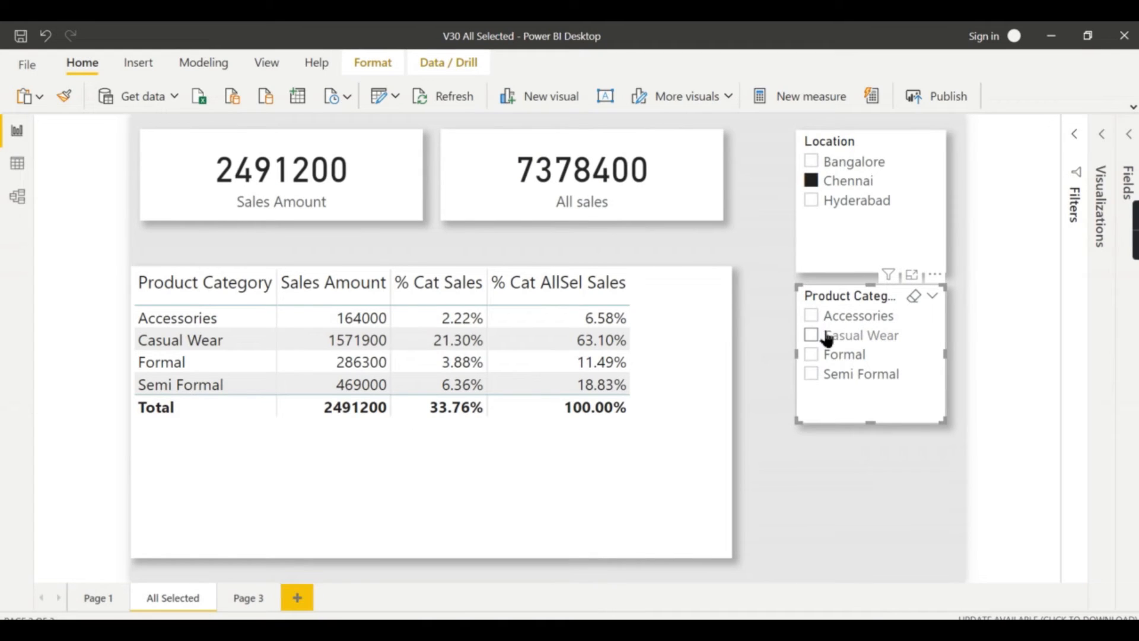
click(811, 335)
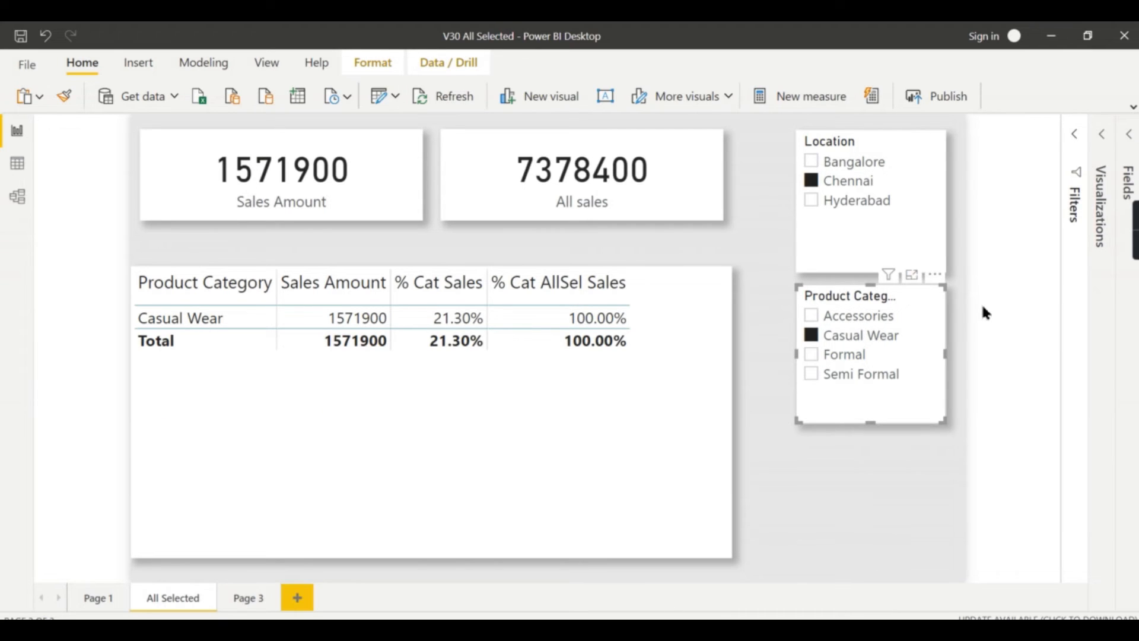